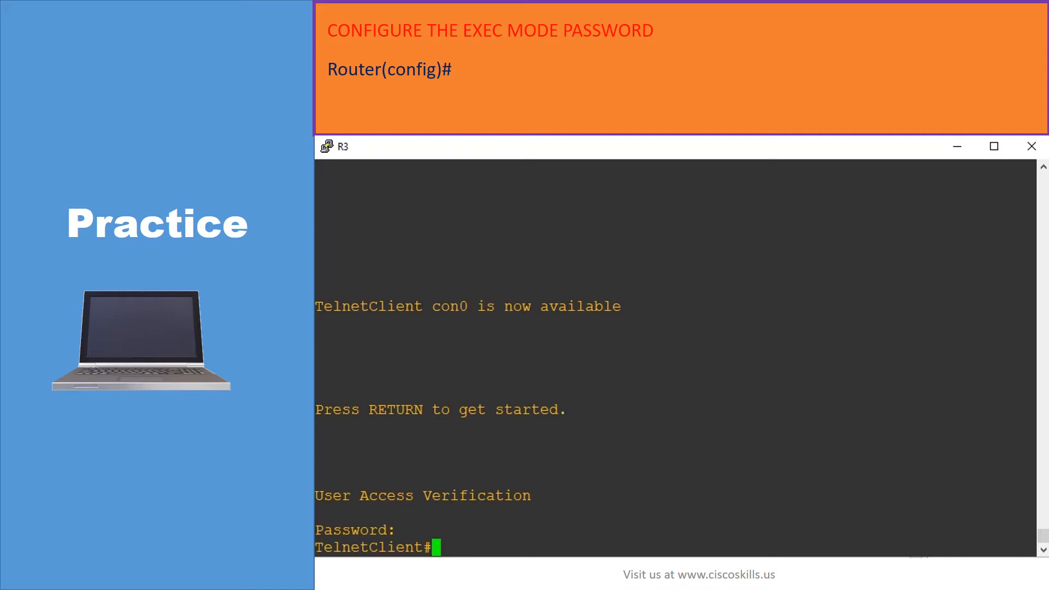
click(383, 90)
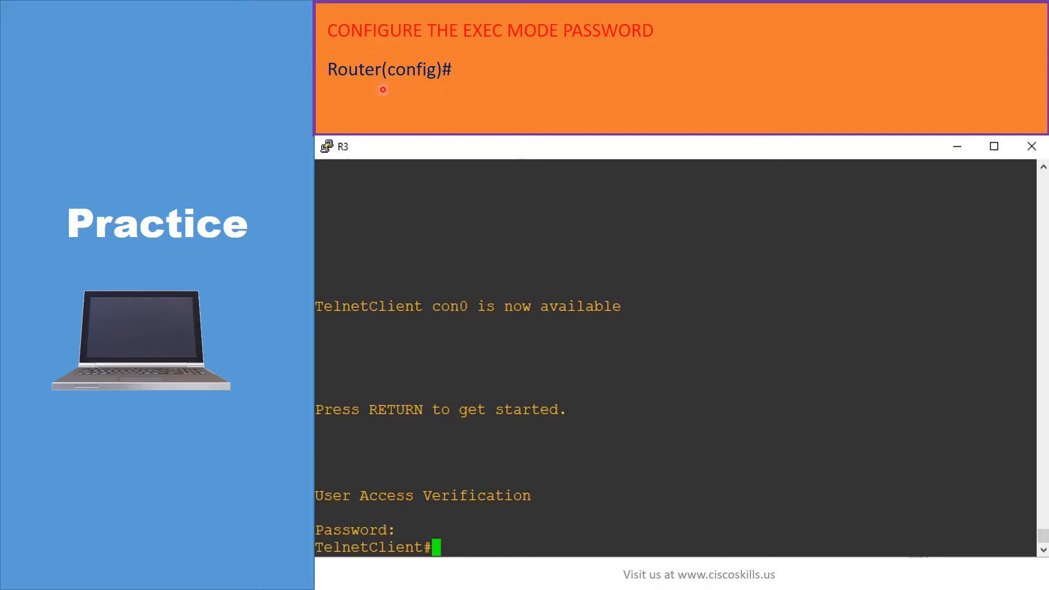
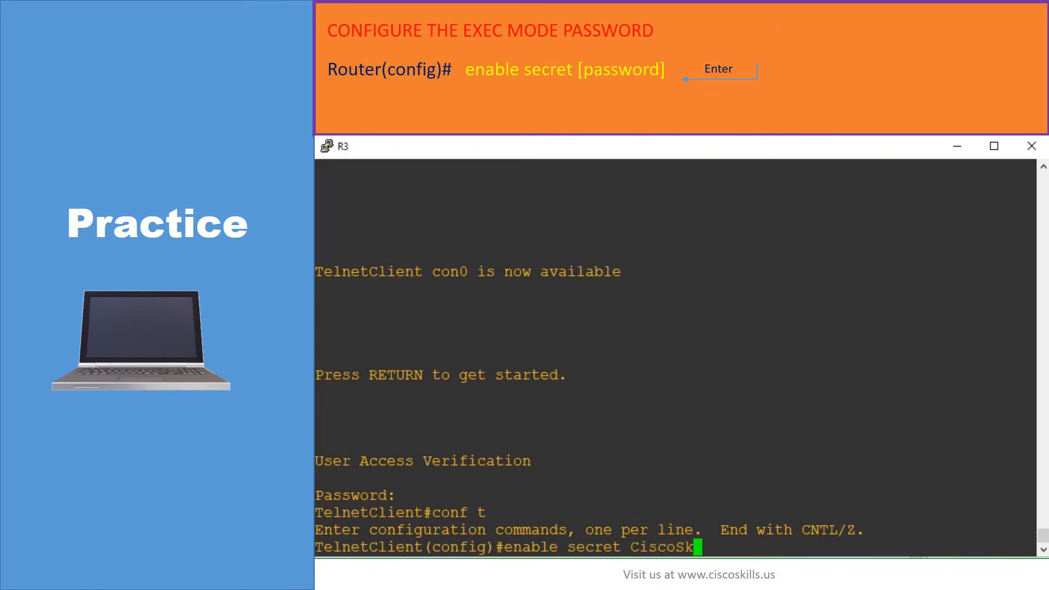
key(enter)
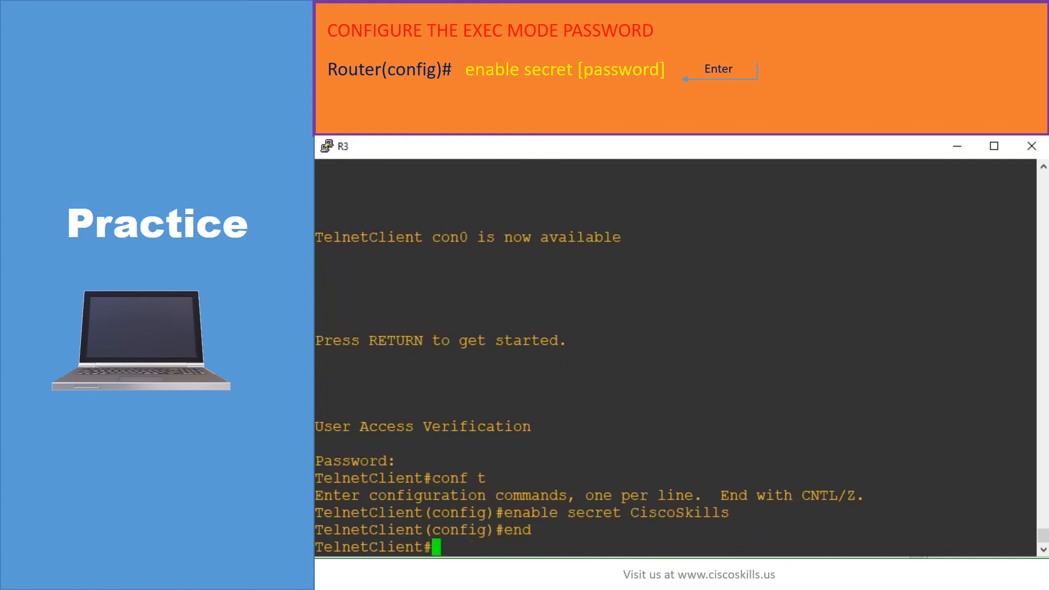
Leave configuration mode and run show run to verify the running configuration.
text(sho run)
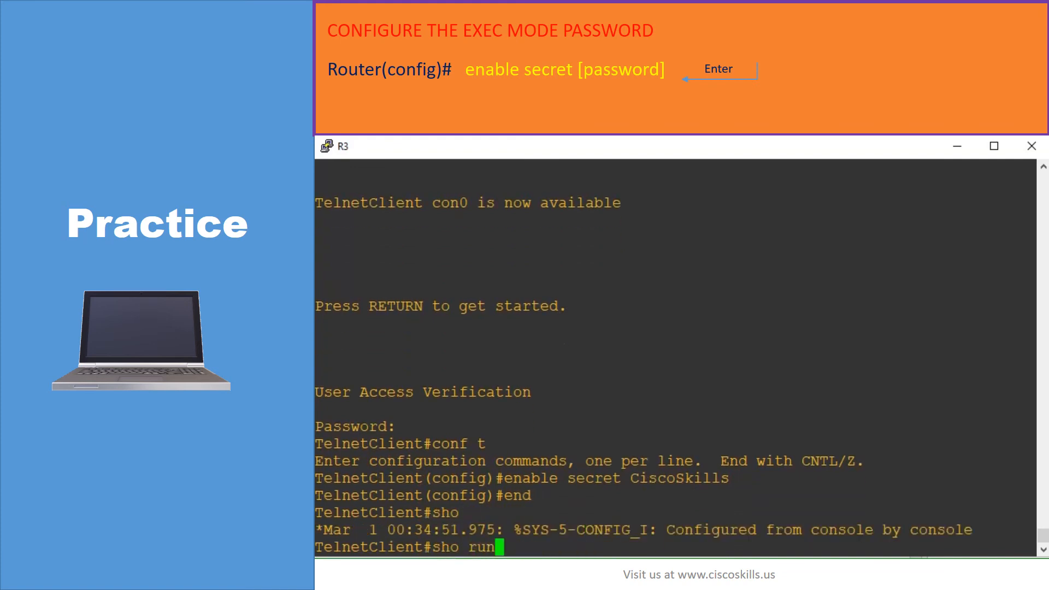